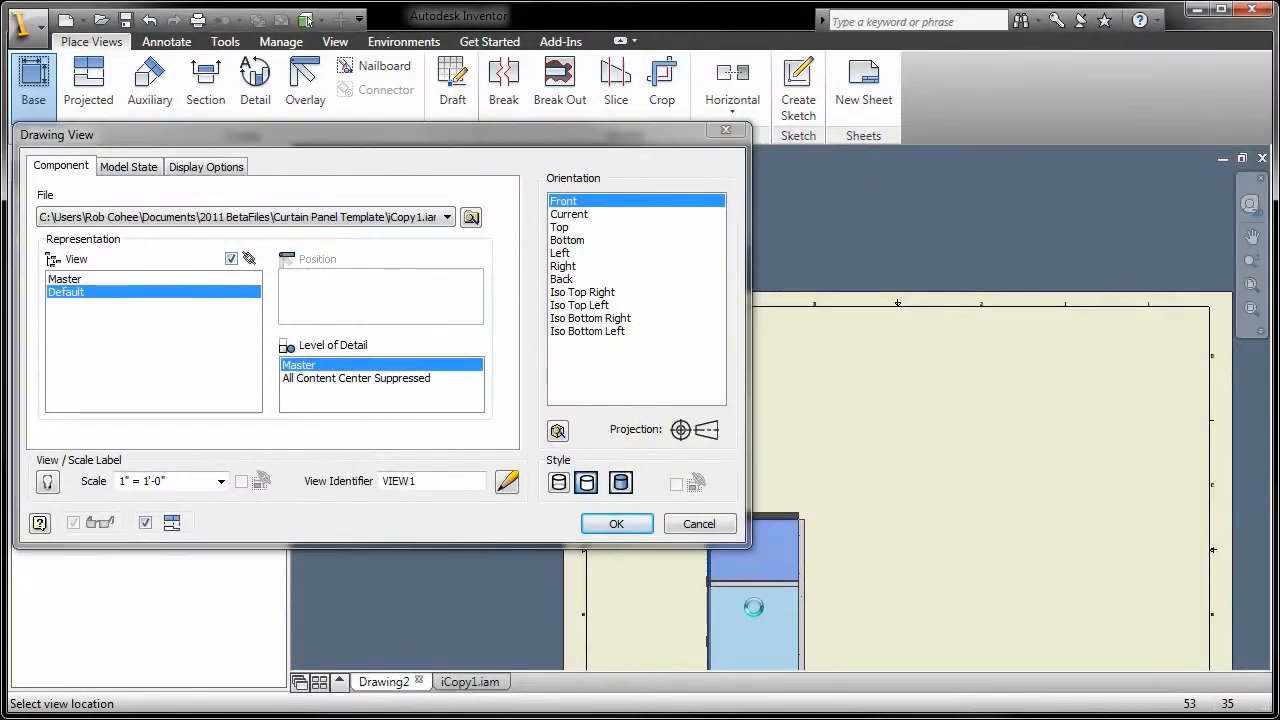
# Place the front base view of the curtain panel and project an isometric view from it.
pyautogui.click(616, 524)
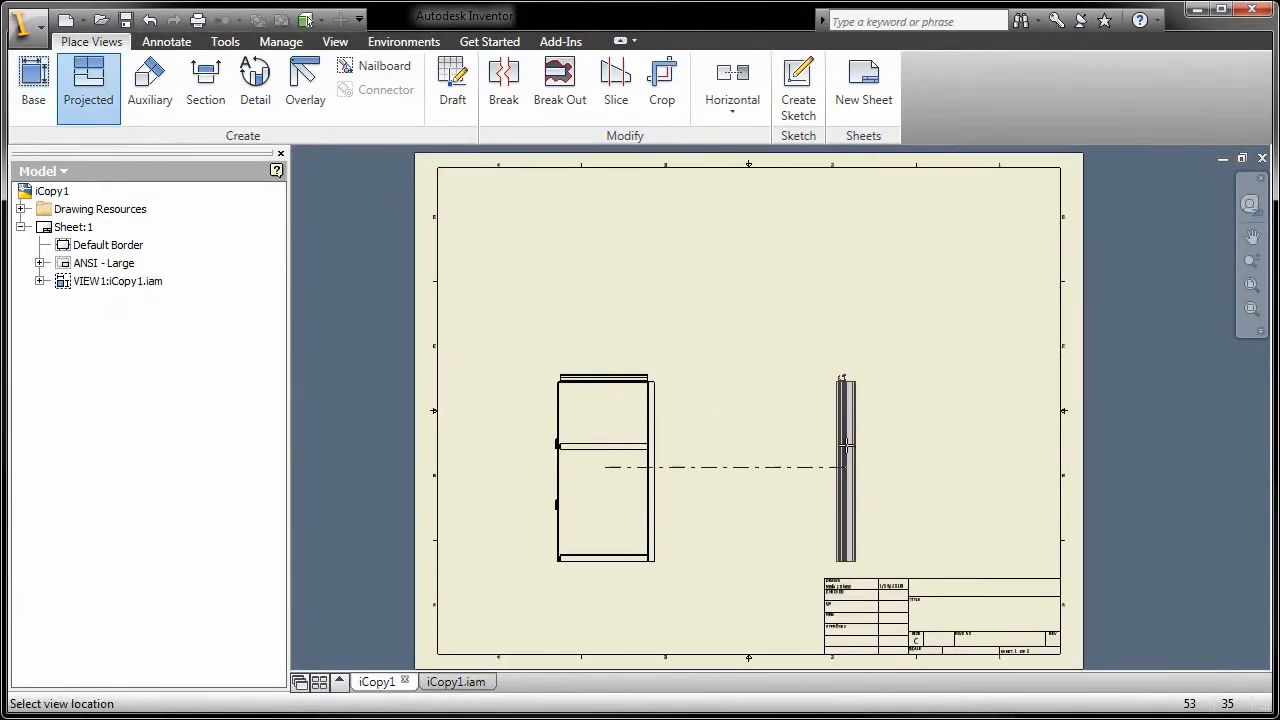
pyautogui.click(920, 304)
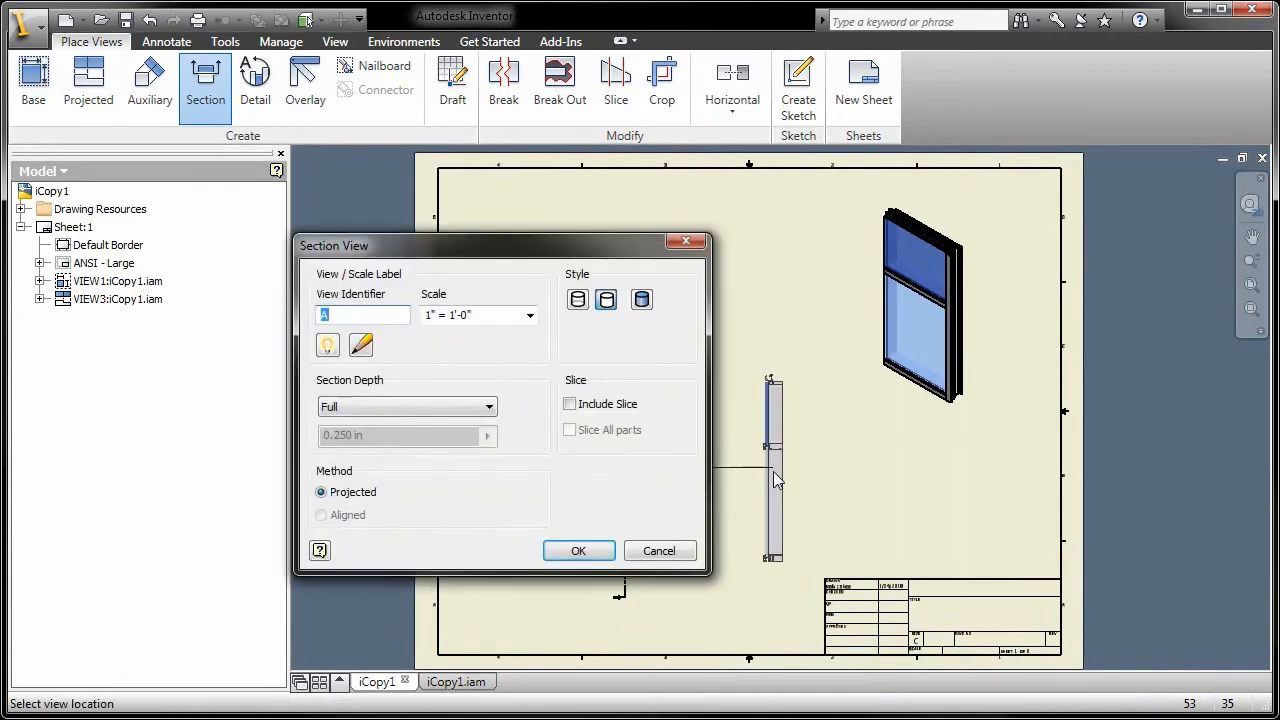
# Place section A-A and set the boundary extent for detail view B.
pyautogui.click(776, 472)
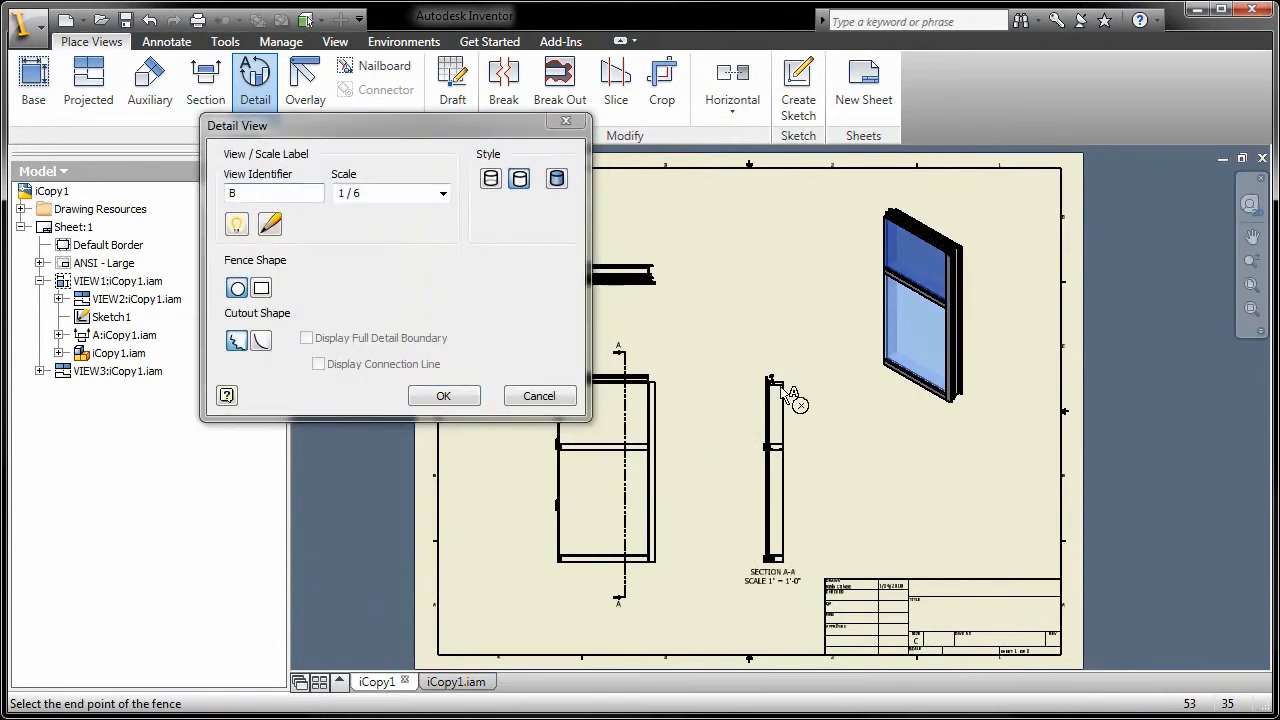
pyautogui.click(444, 192)
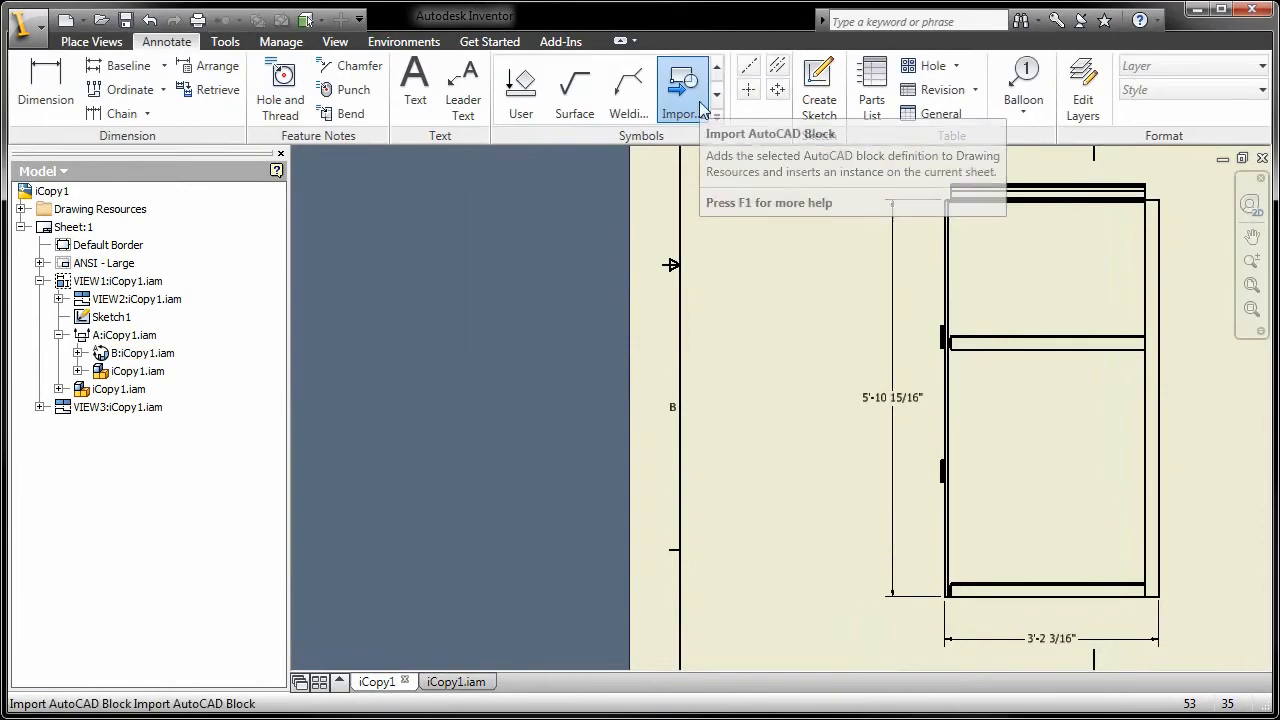
# Import an AutoCAD block from DesignCenter and insert it on the sheet.
pyautogui.click(680, 80)
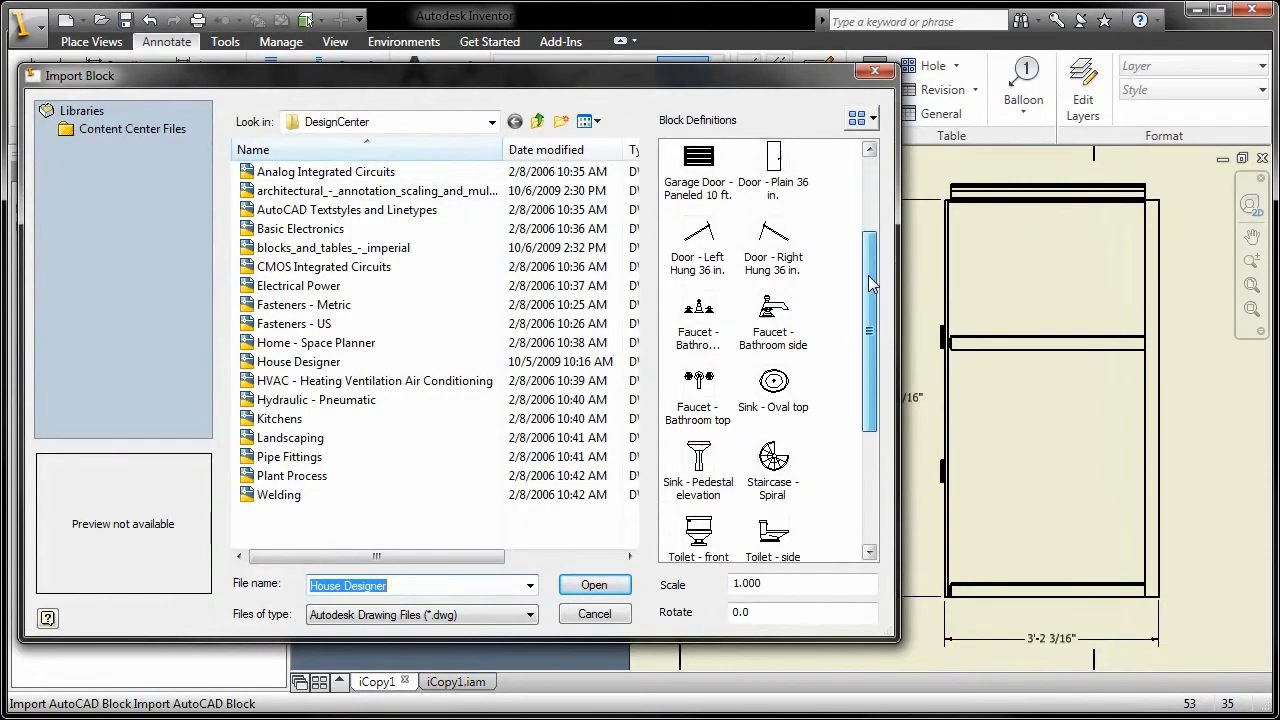
pyautogui.scroll(-3)
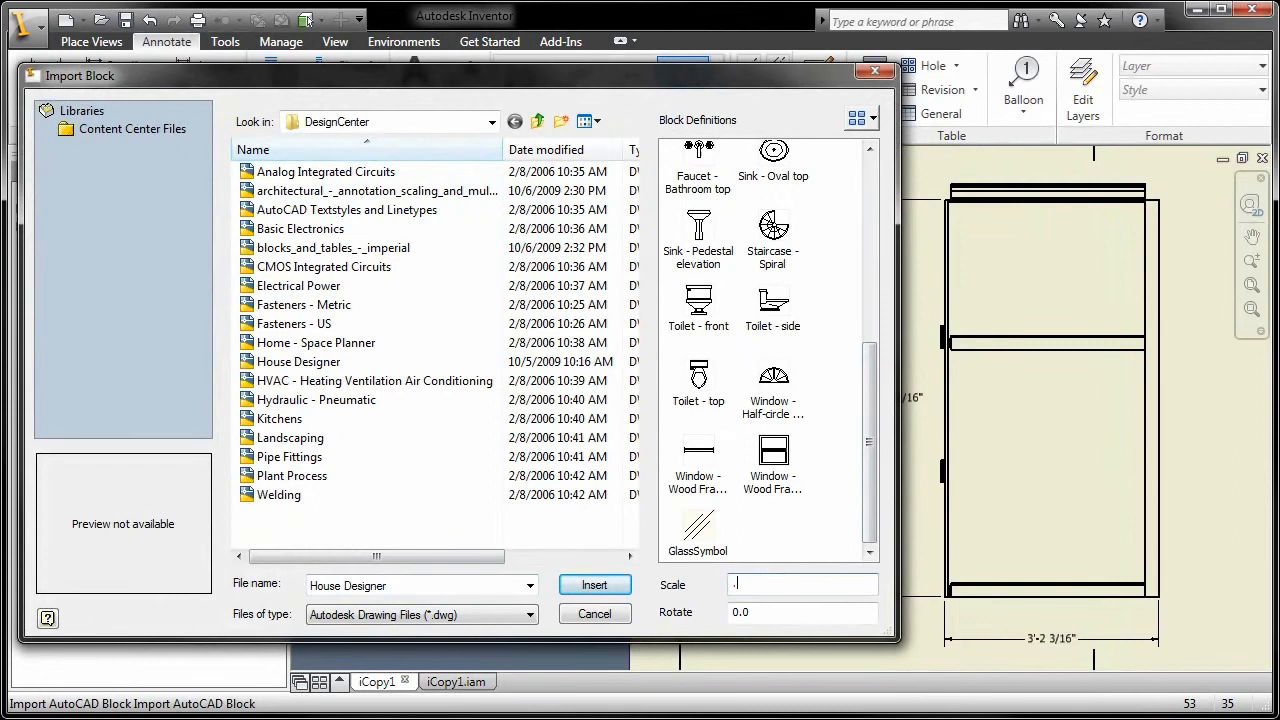
pyautogui.click(594, 584)
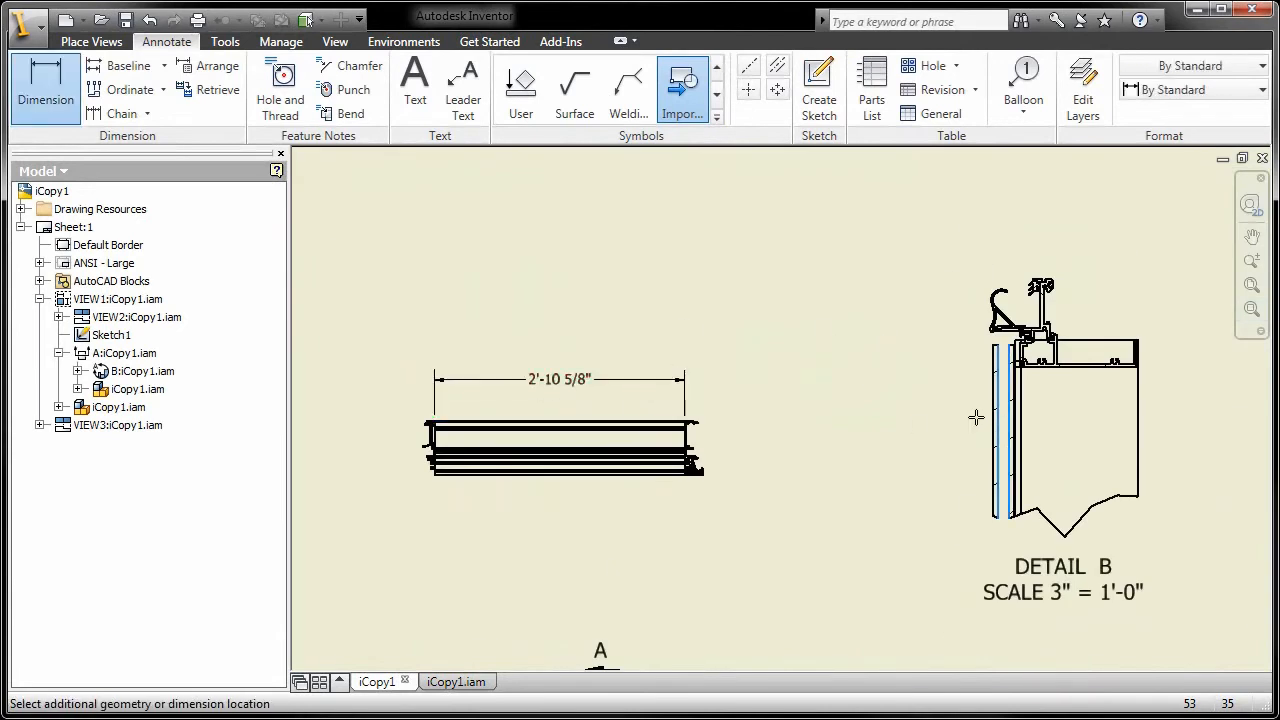
# Add the half-inch dimension to detail view B.
pyautogui.click(976, 418)
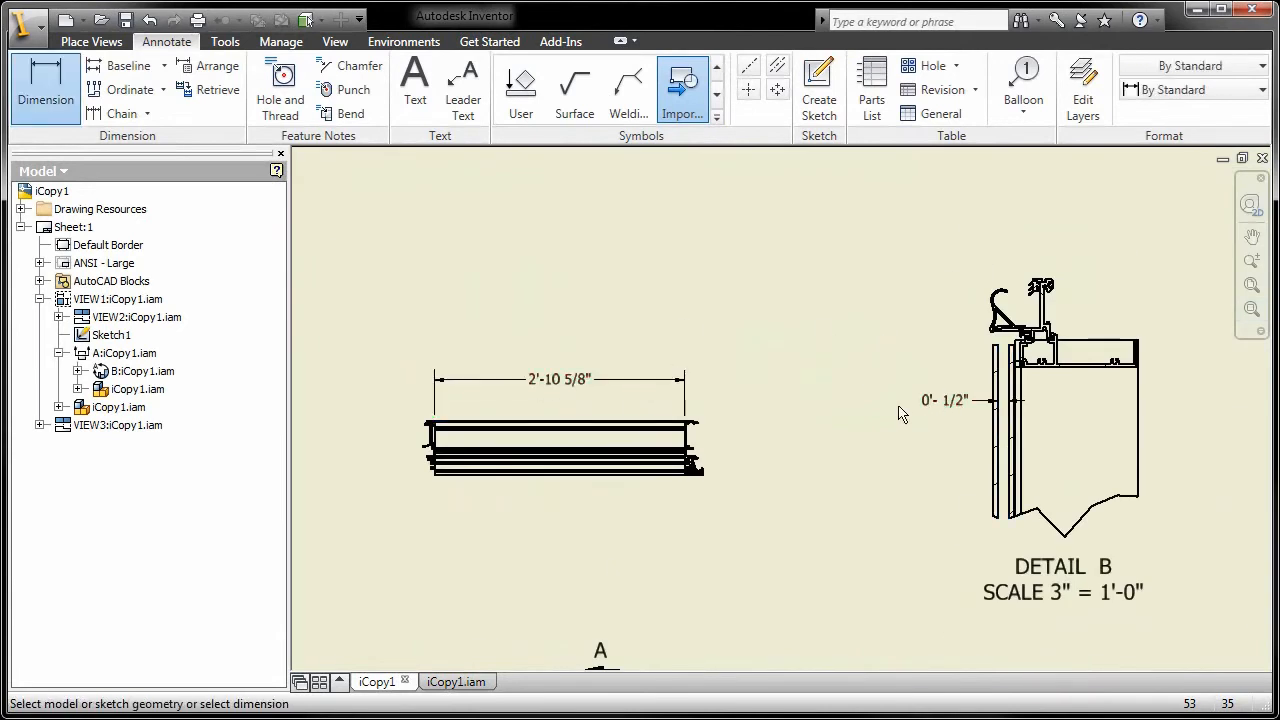
pyautogui.click(280, 40)
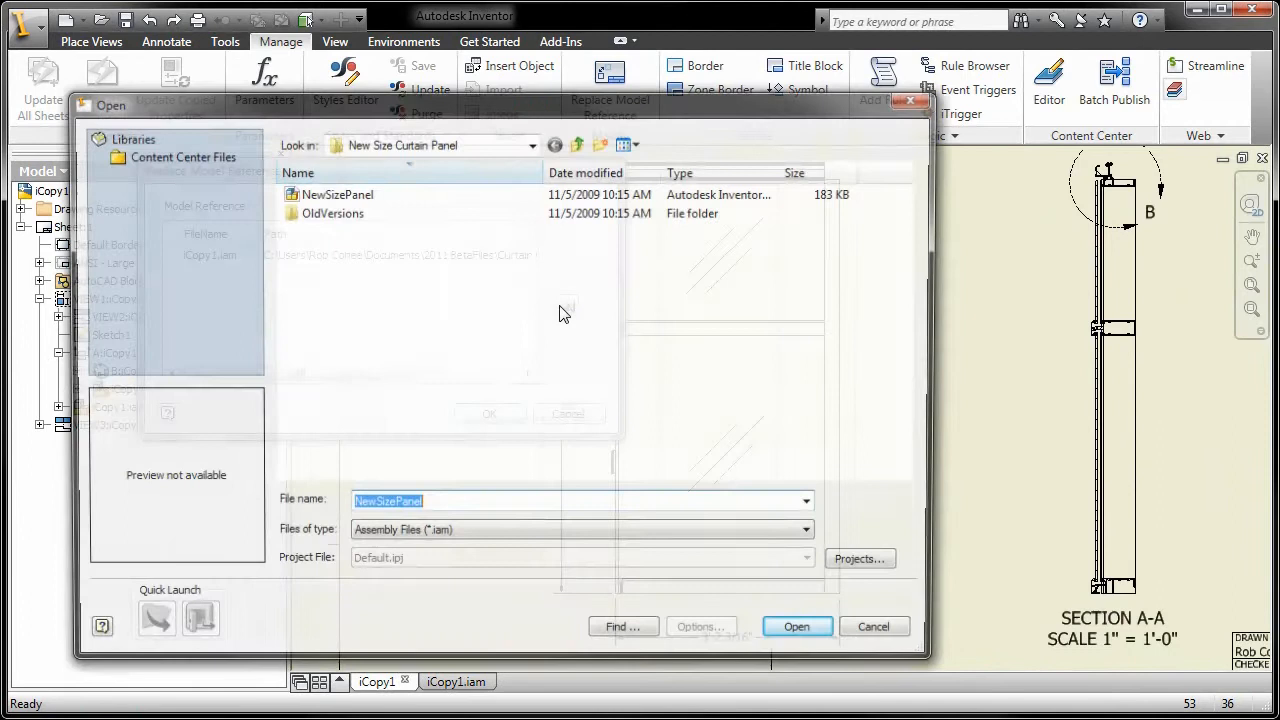
# Replace the model reference with NewSizePanel.iam, then switch to the Bell Housing drawing.
pyautogui.click(796, 626)
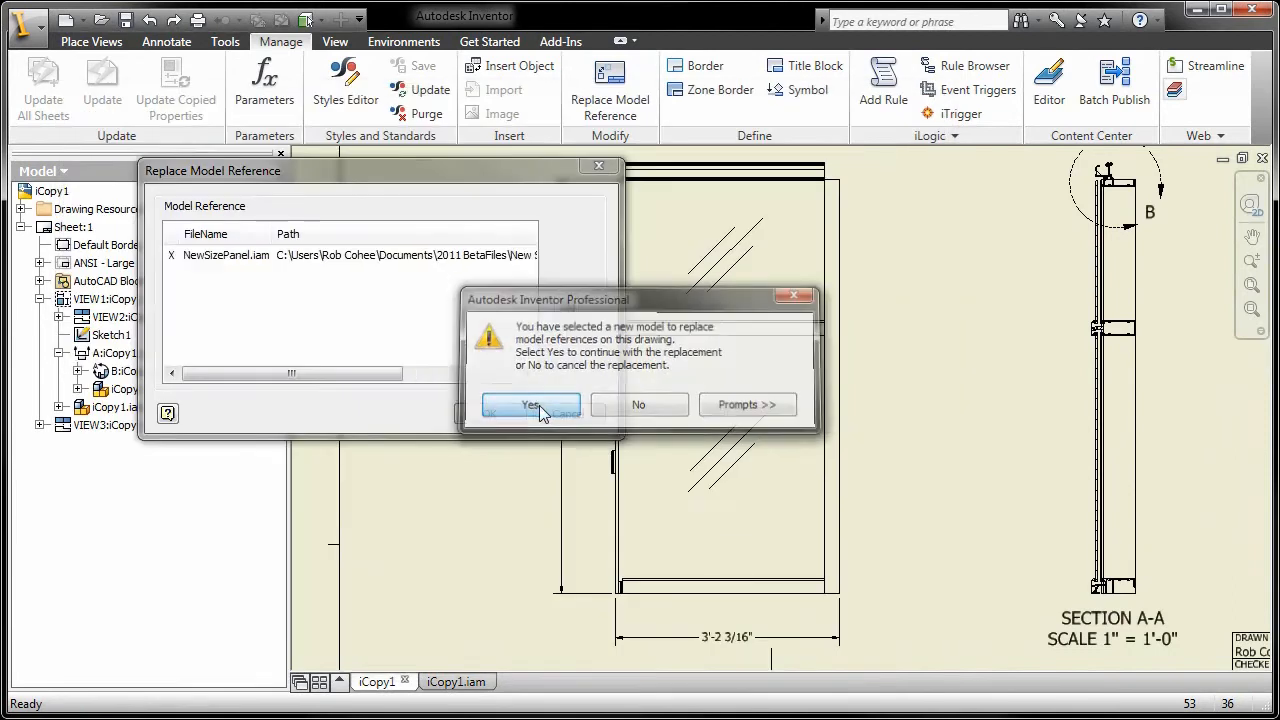
pyautogui.click(532, 404)
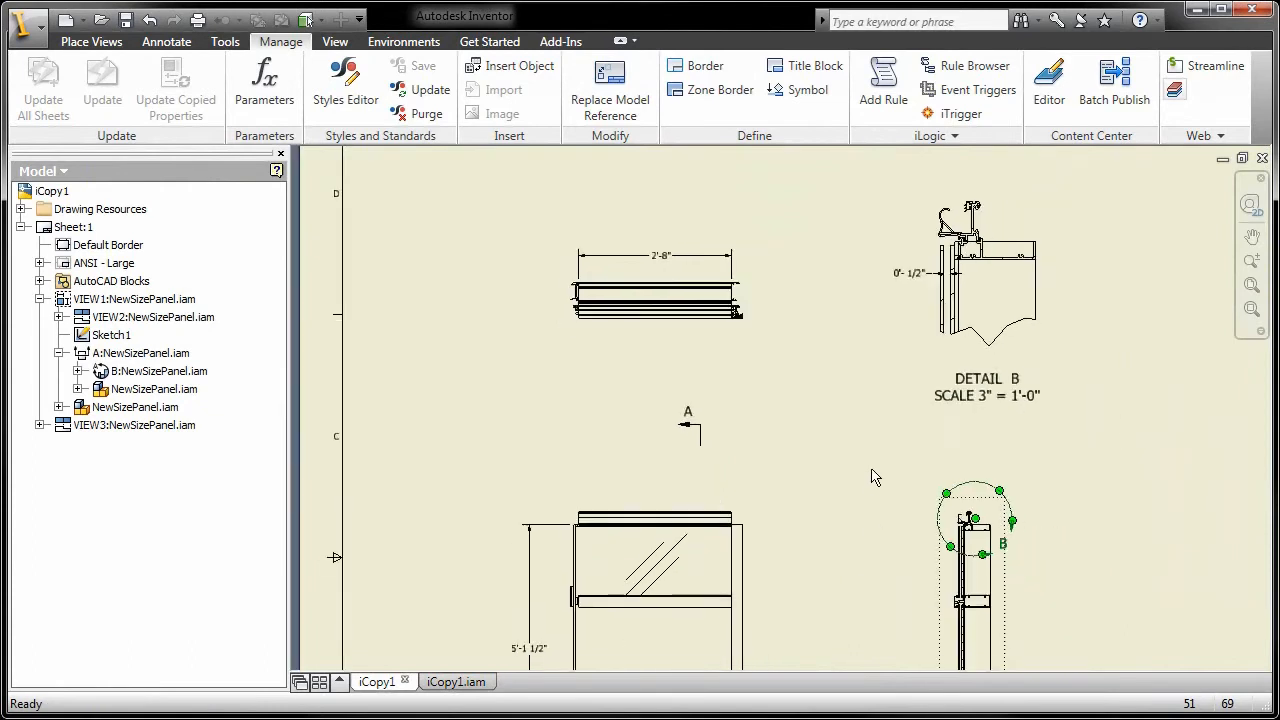
pyautogui.click(540, 680)
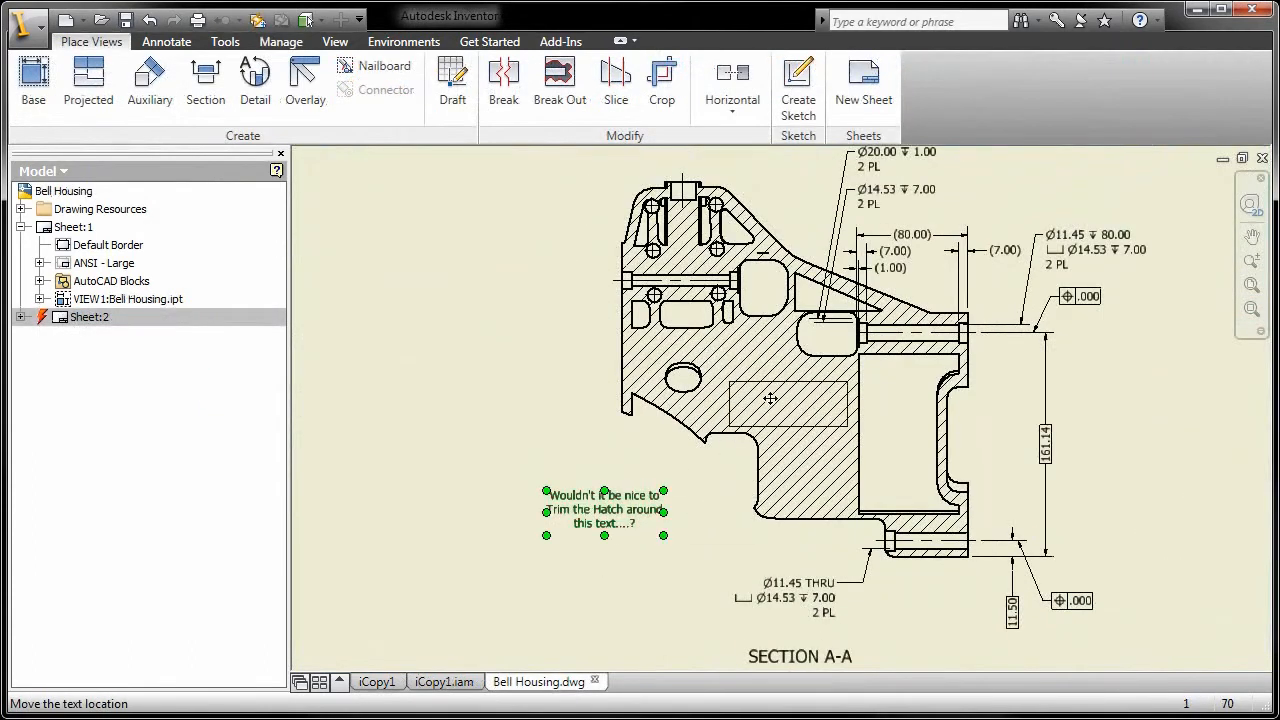
# Drag the hatch-trim note to a new position over section A-A.
pyautogui.moveTo(604, 510); pyautogui.dragTo(640, 484)
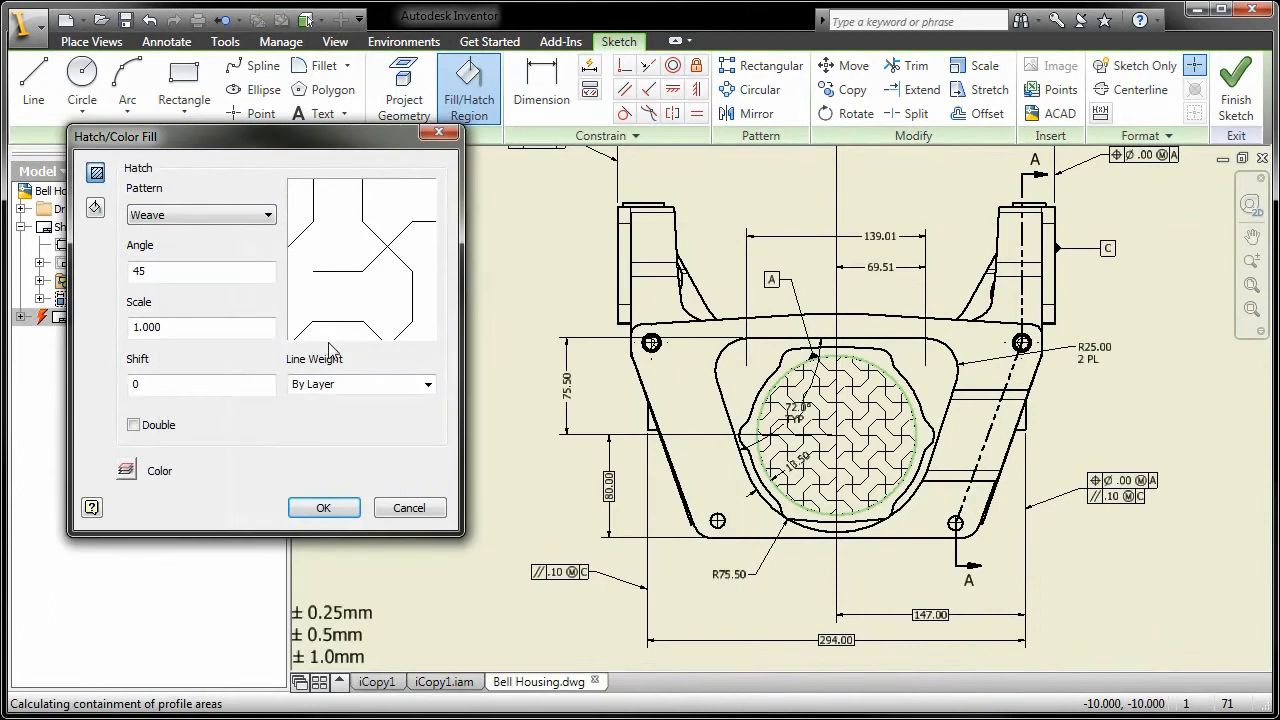
# Apply the Weave hatch pattern at 45 degrees to the circular region.
pyautogui.click(324, 508)
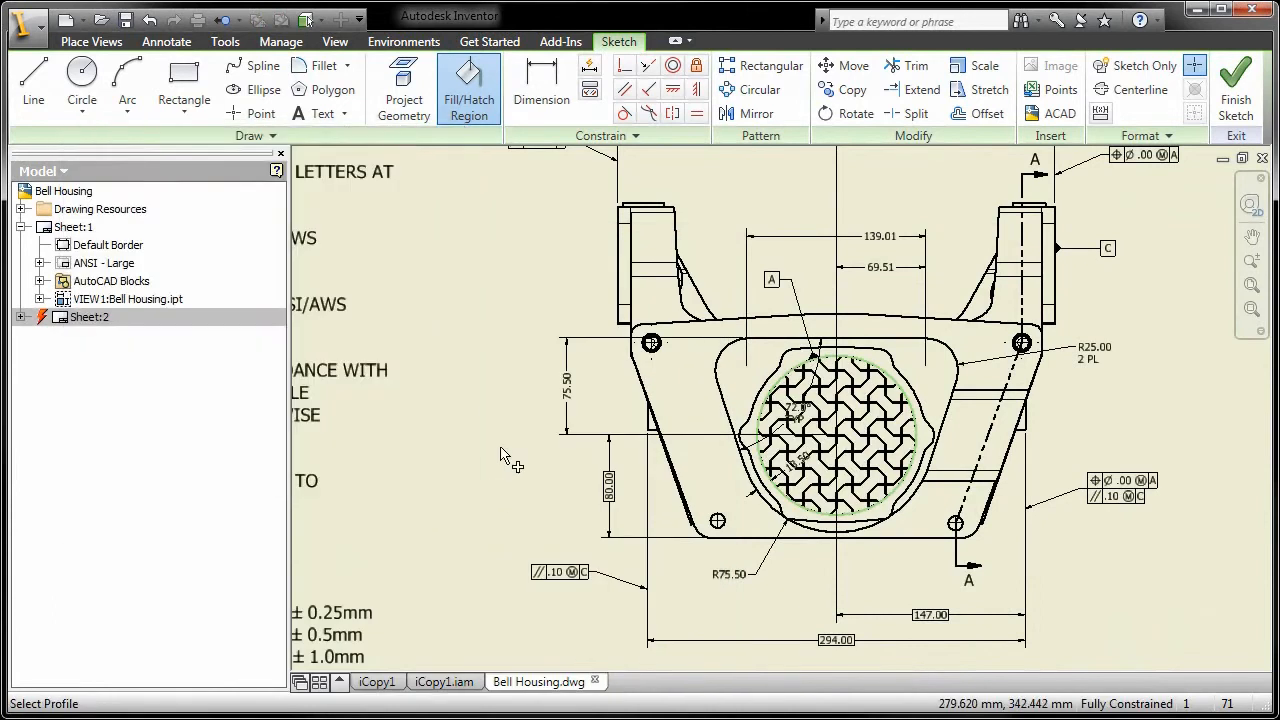